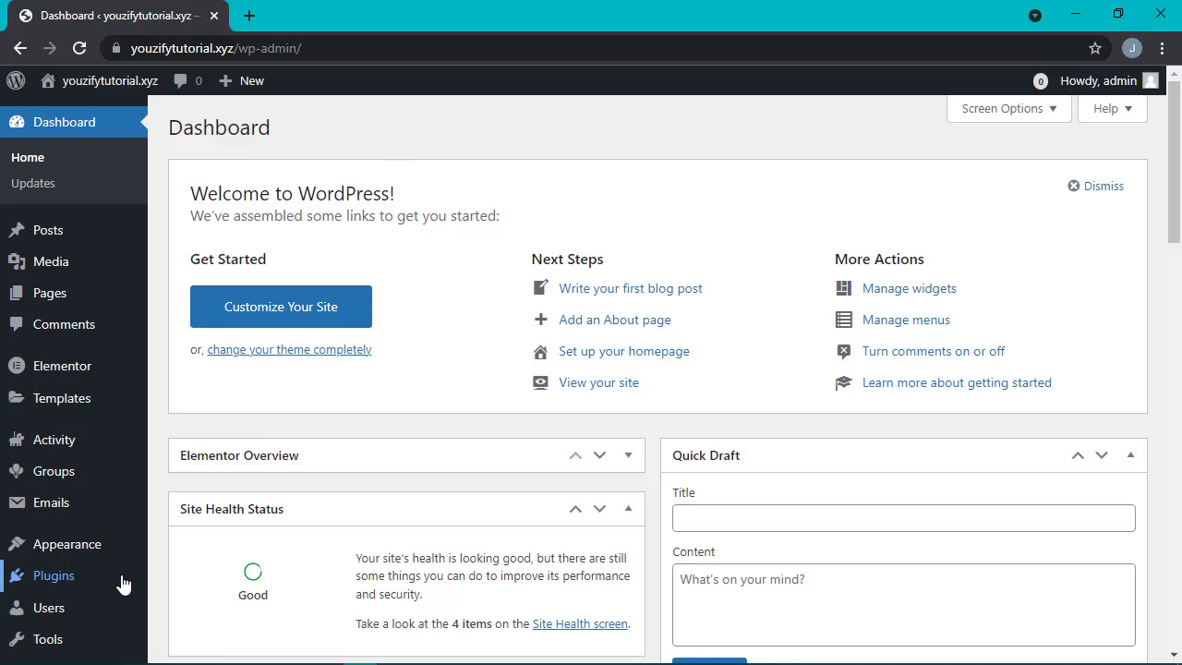
Open Google reCAPTCHA's 'Register a new site' form in a new tab
left_click(53, 575)
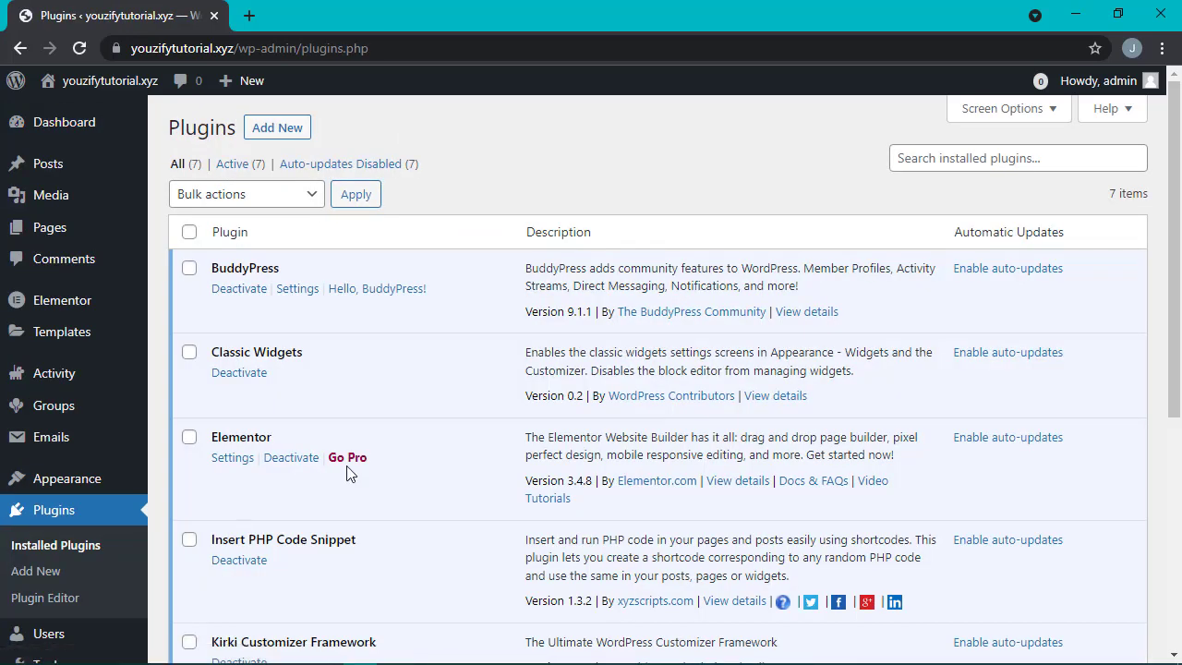
mouse_move(692, 244)
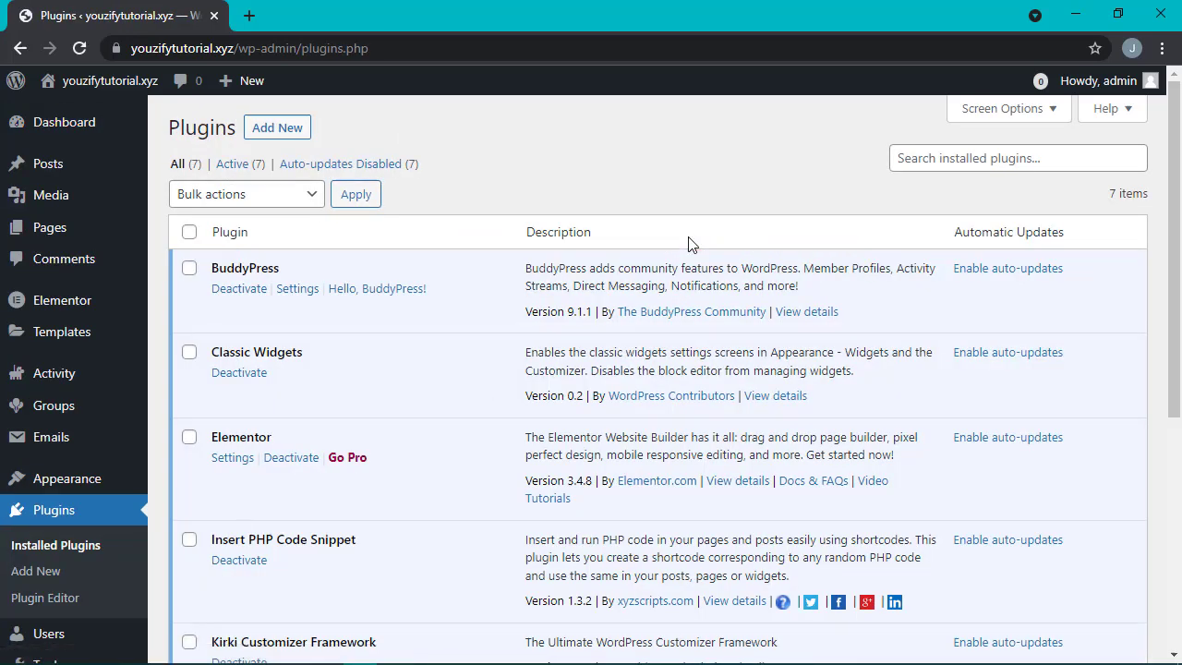
scroll("down", 3)
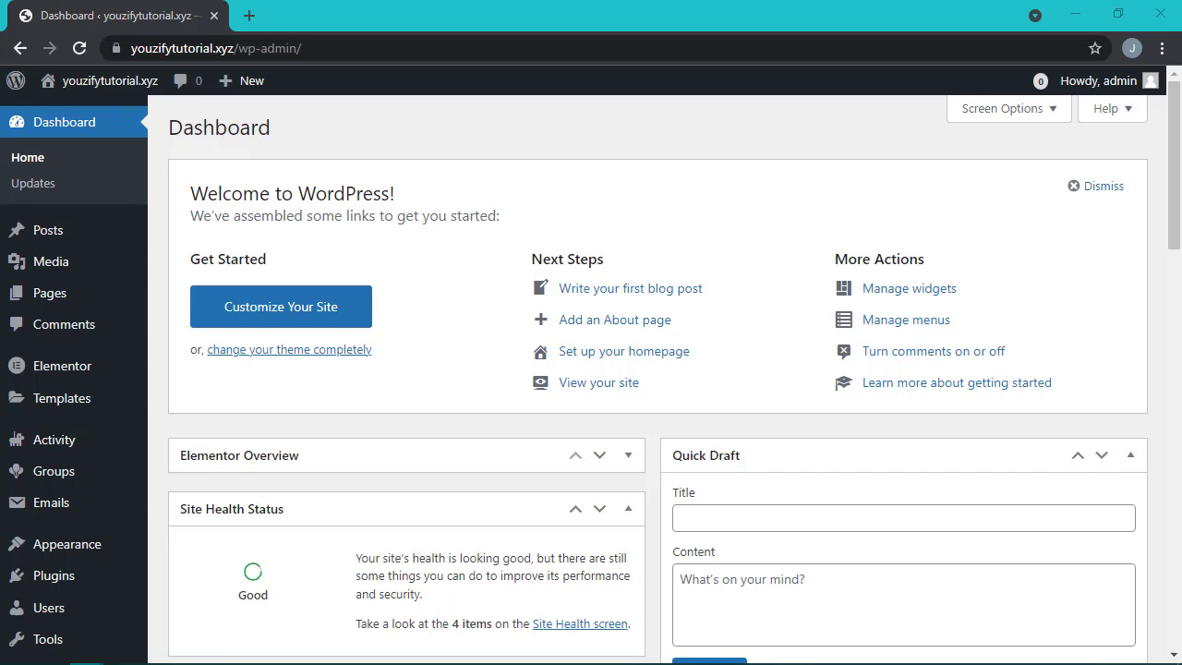
left_click(249, 15)
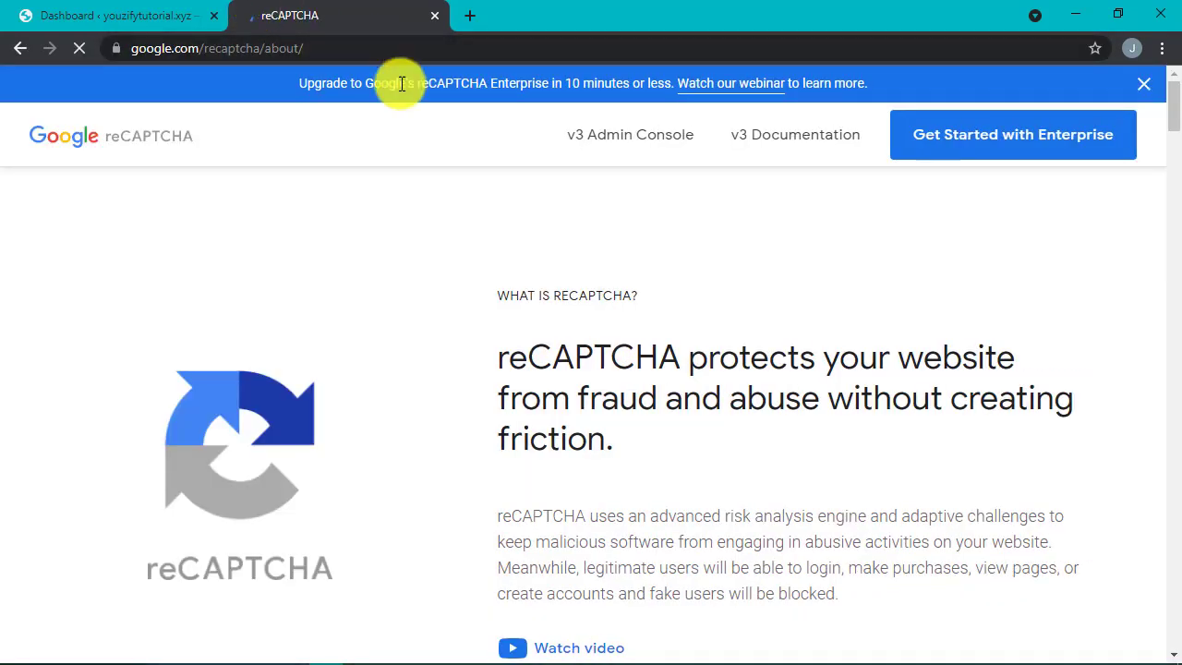
mouse_move(684, 247)
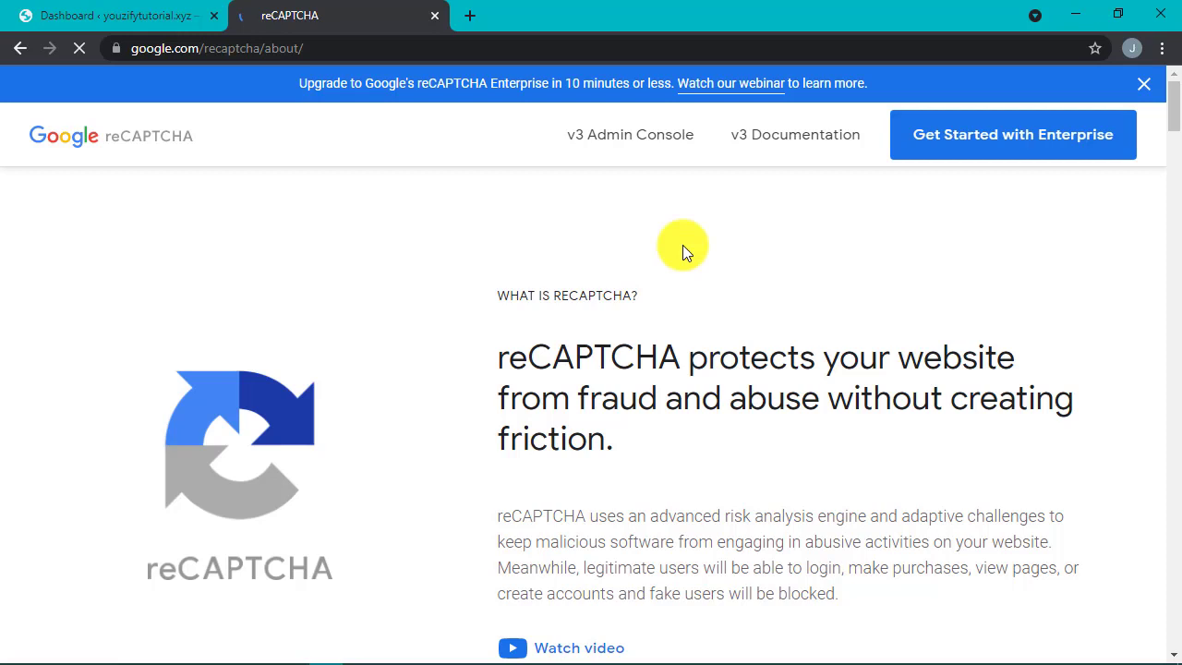
mouse_move(619, 154)
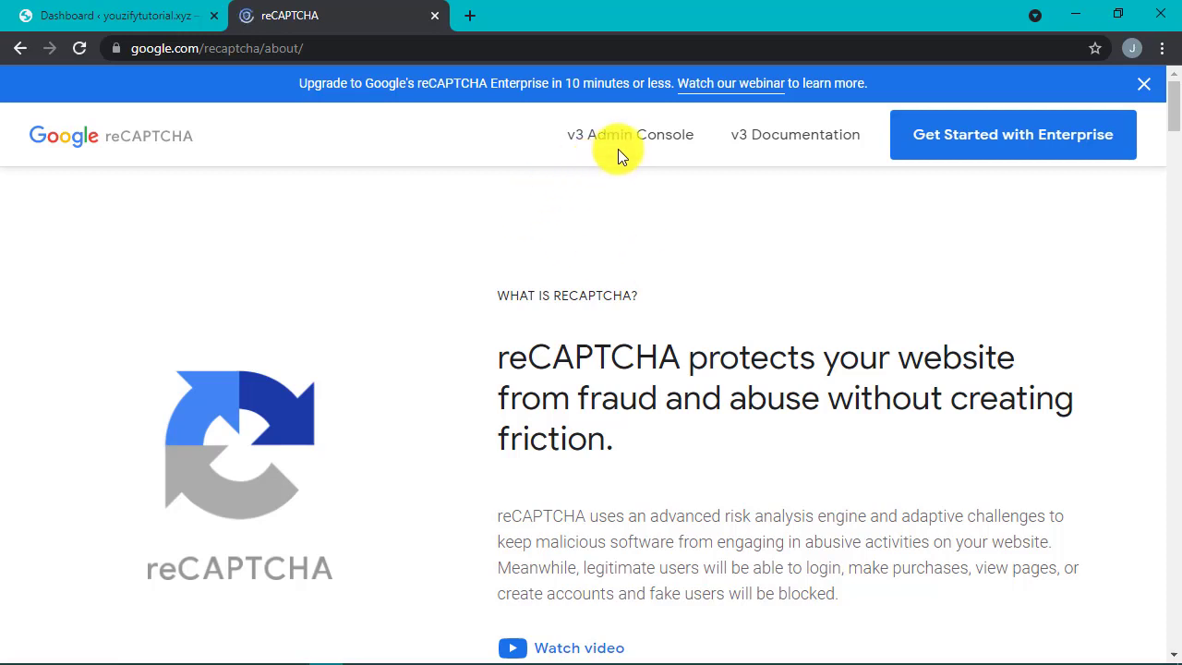
left_click(630, 134)
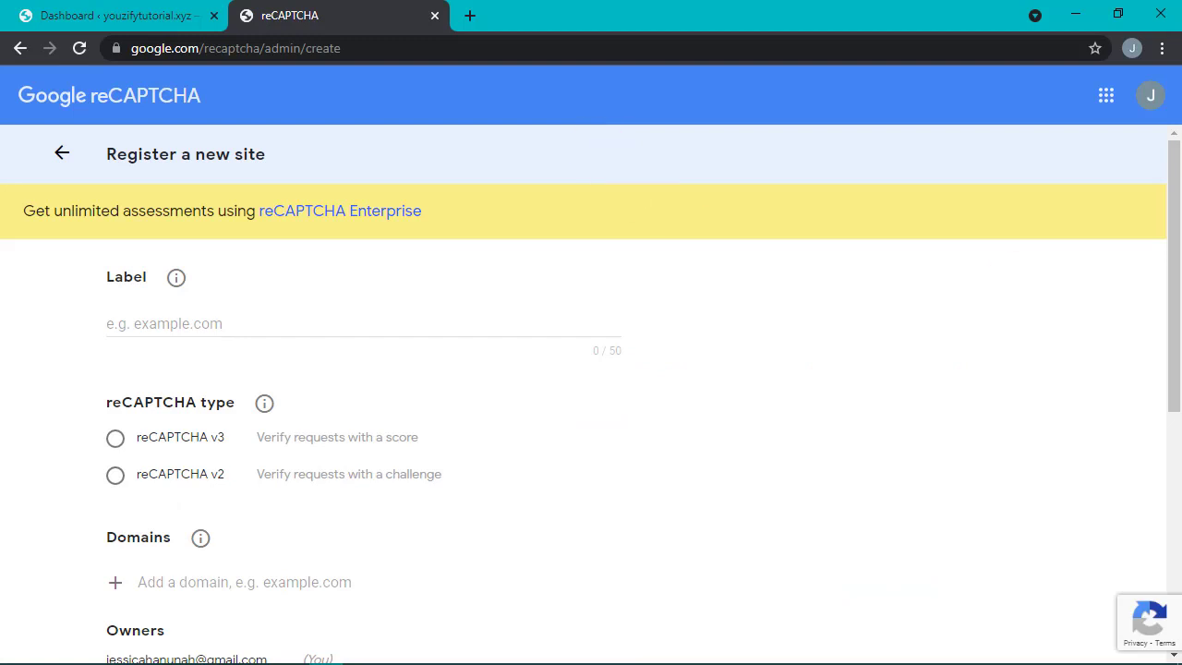
Label the site youzifytutorial.xyz, choose reCAPTCHA v2 'I'm not a robot', and accept the terms
type("youzifytutorial.xyz")
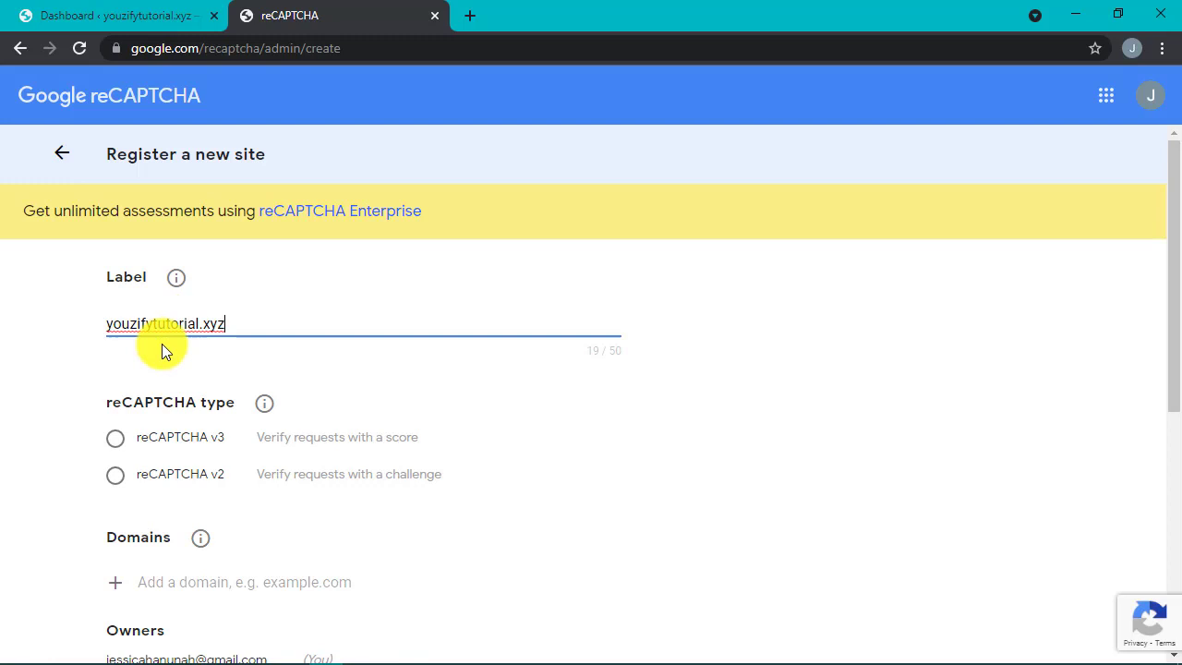
left_click(115, 474)
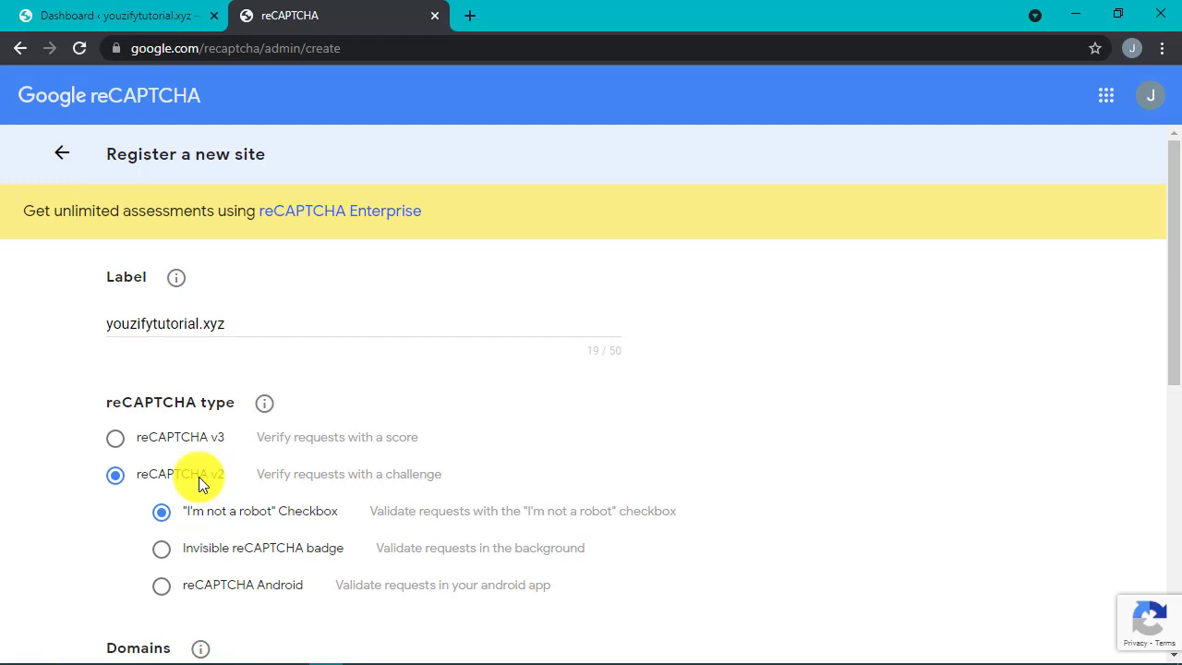
mouse_move(309, 462)
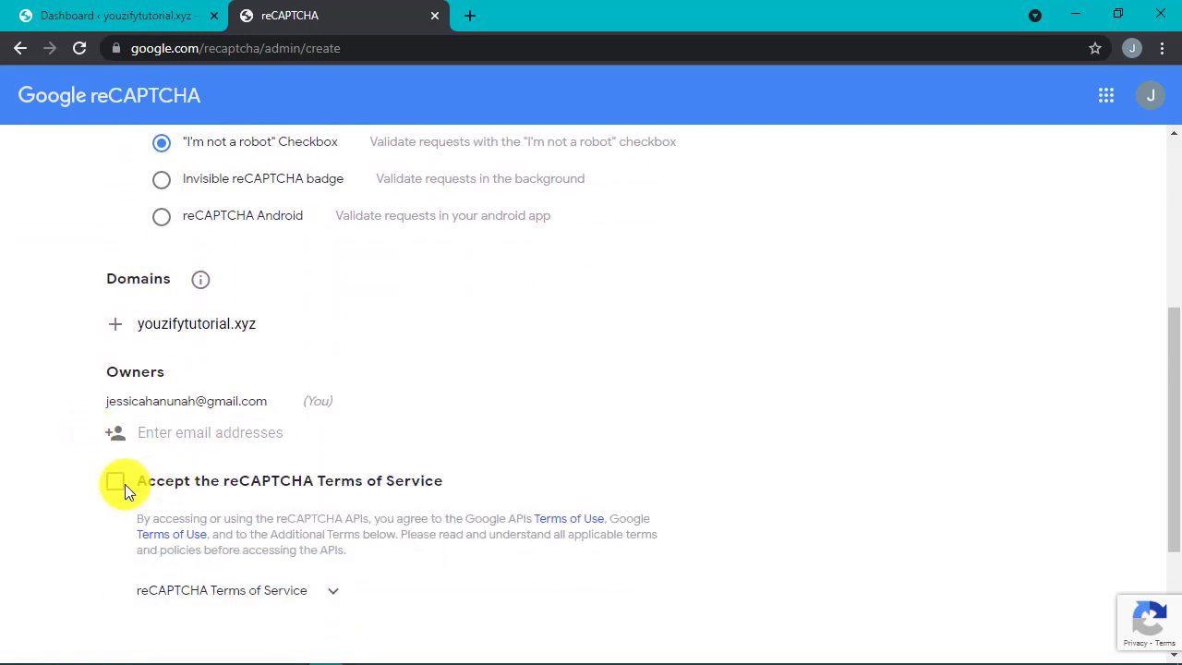
left_click(114, 480)
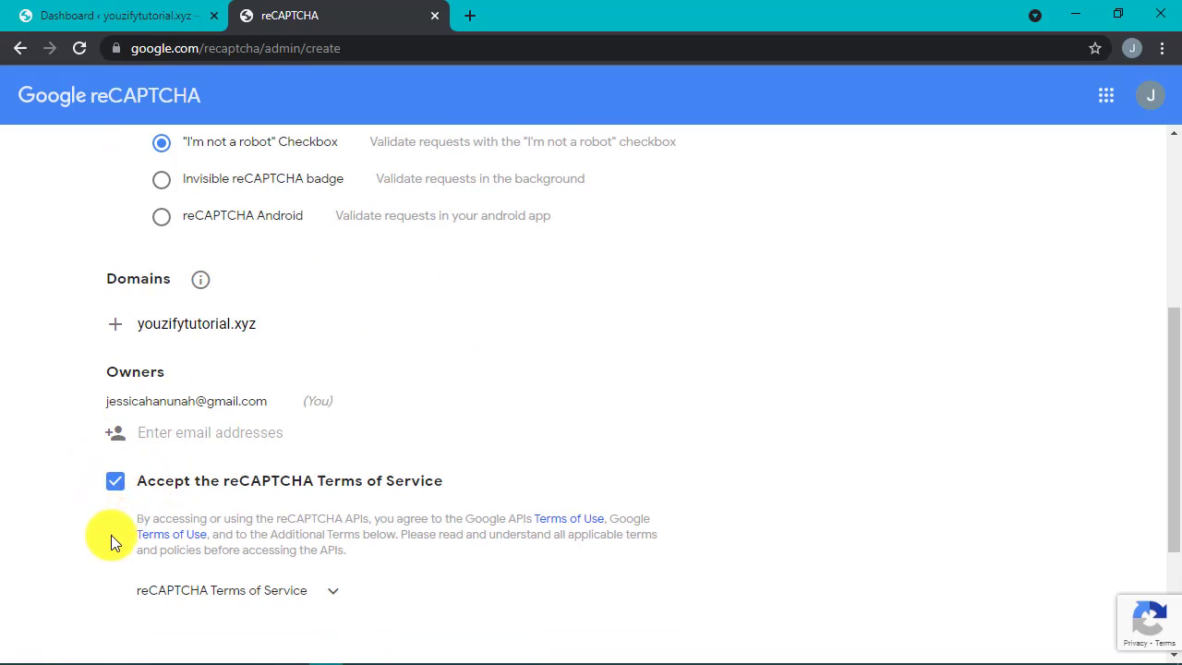
scroll("down", 3)
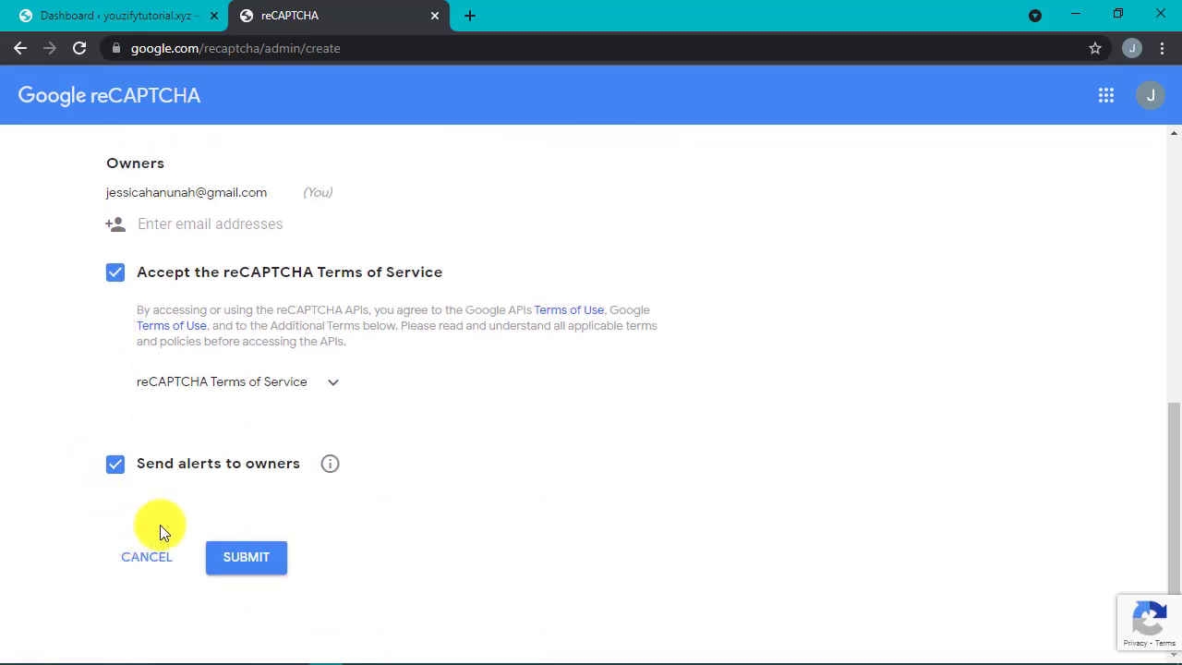
mouse_move(605, 549)
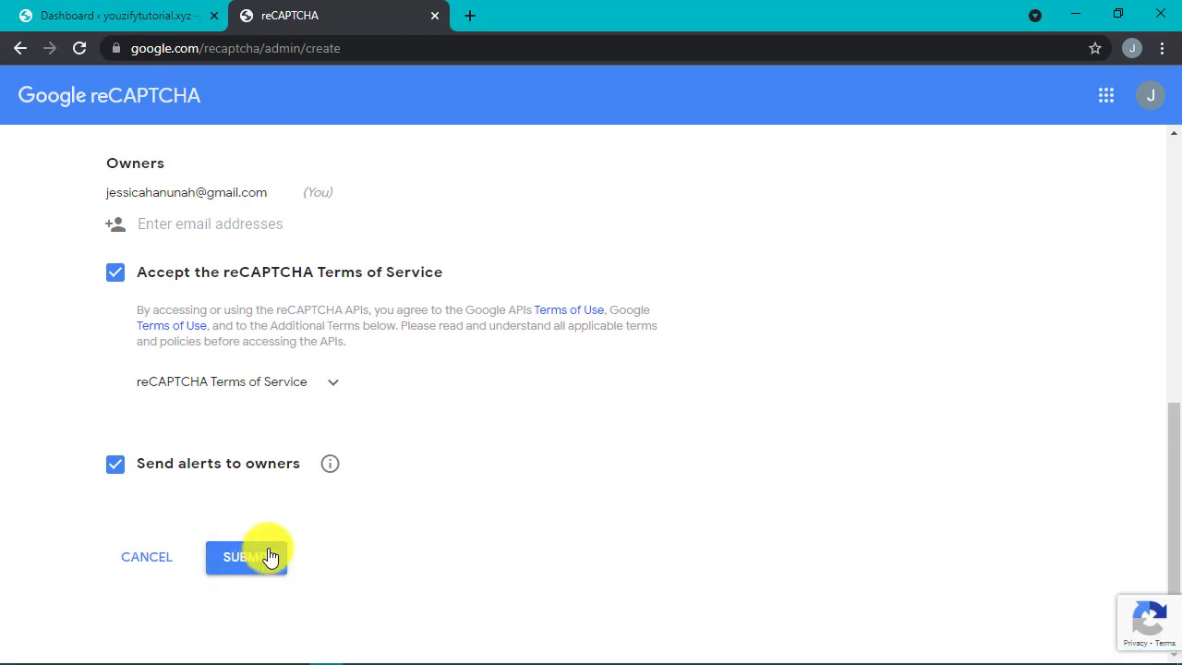
Submit the youzifytutorial.xyz registration to reveal its site and secret keys
left_click(245, 557)
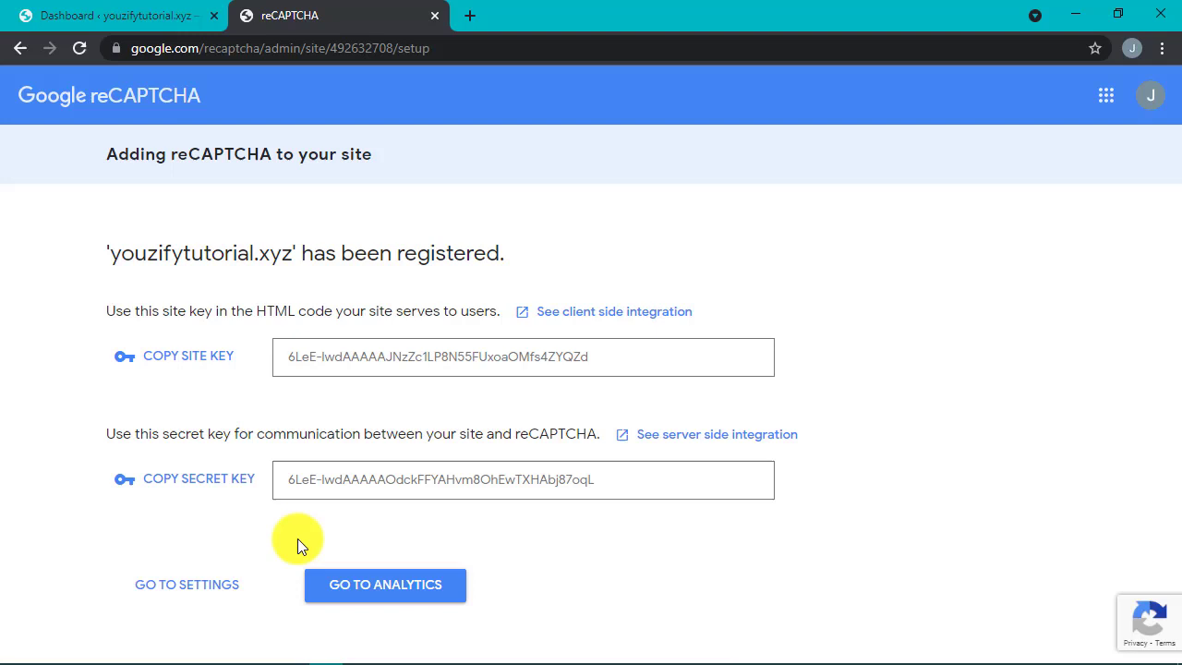
mouse_move(171, 23)
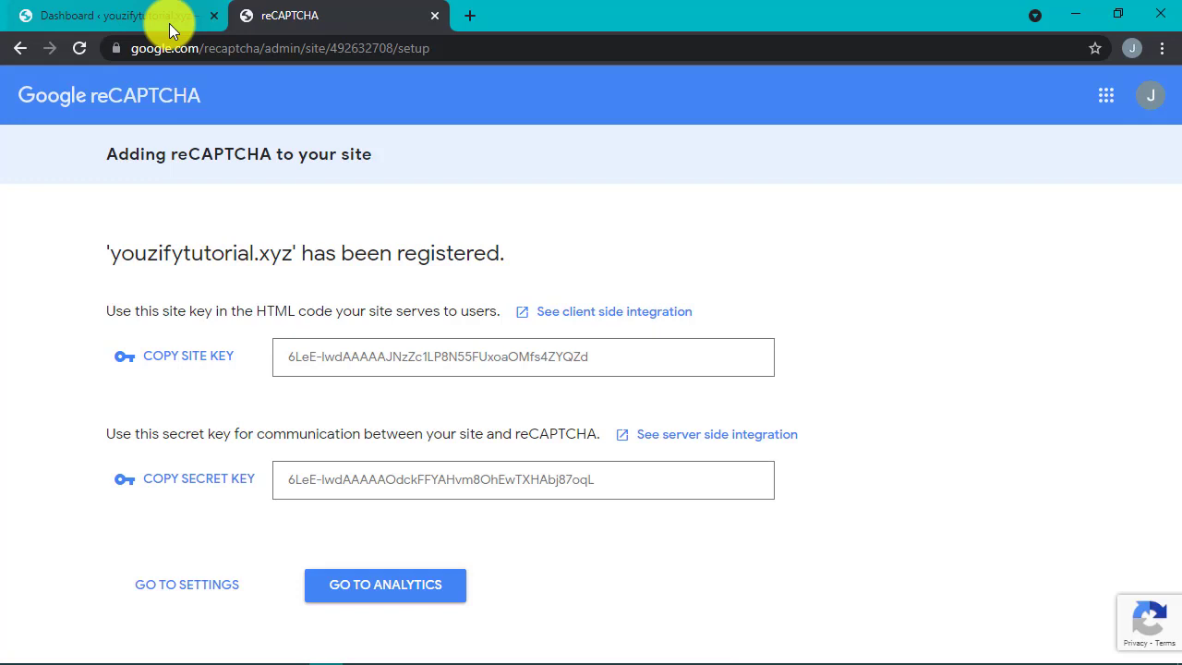
In the WordPress tab, go to Youzify Membership Settings and open Captcha Settings
left_click(110, 16)
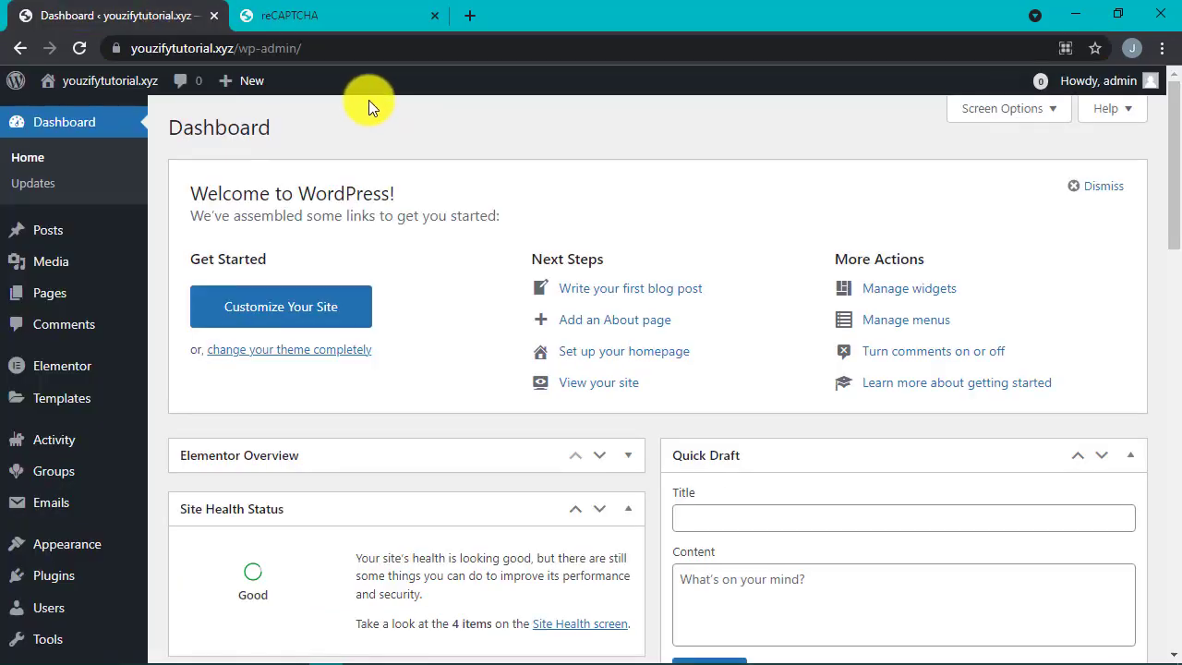
scroll("down", 3)
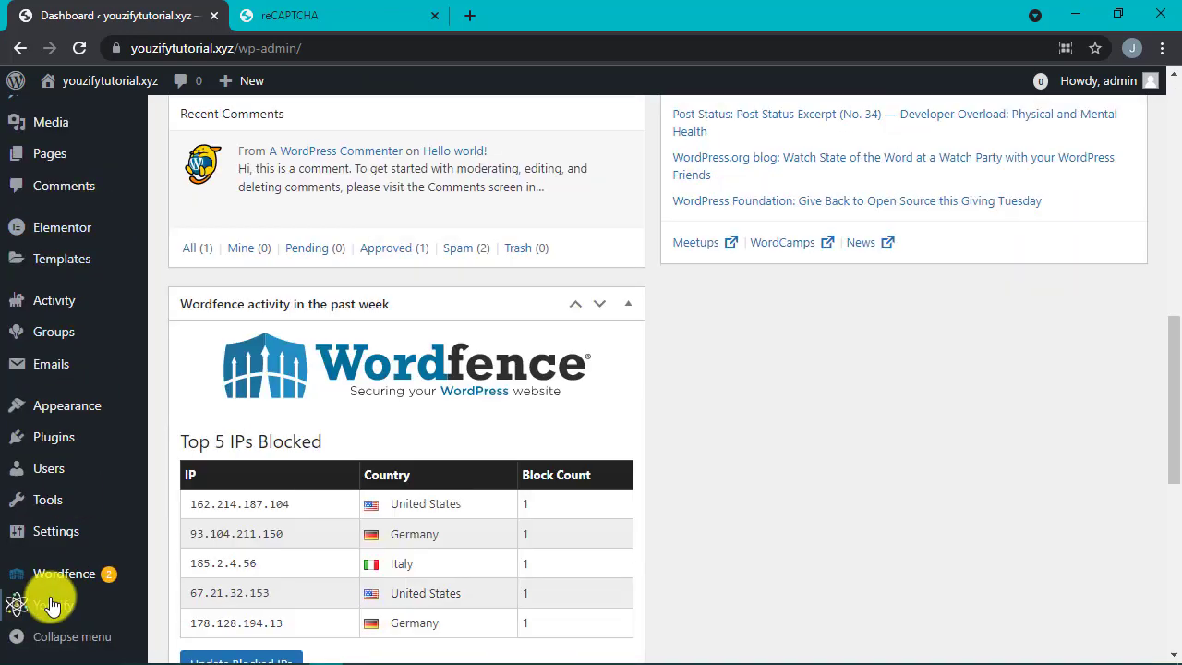
left_click(53, 604)
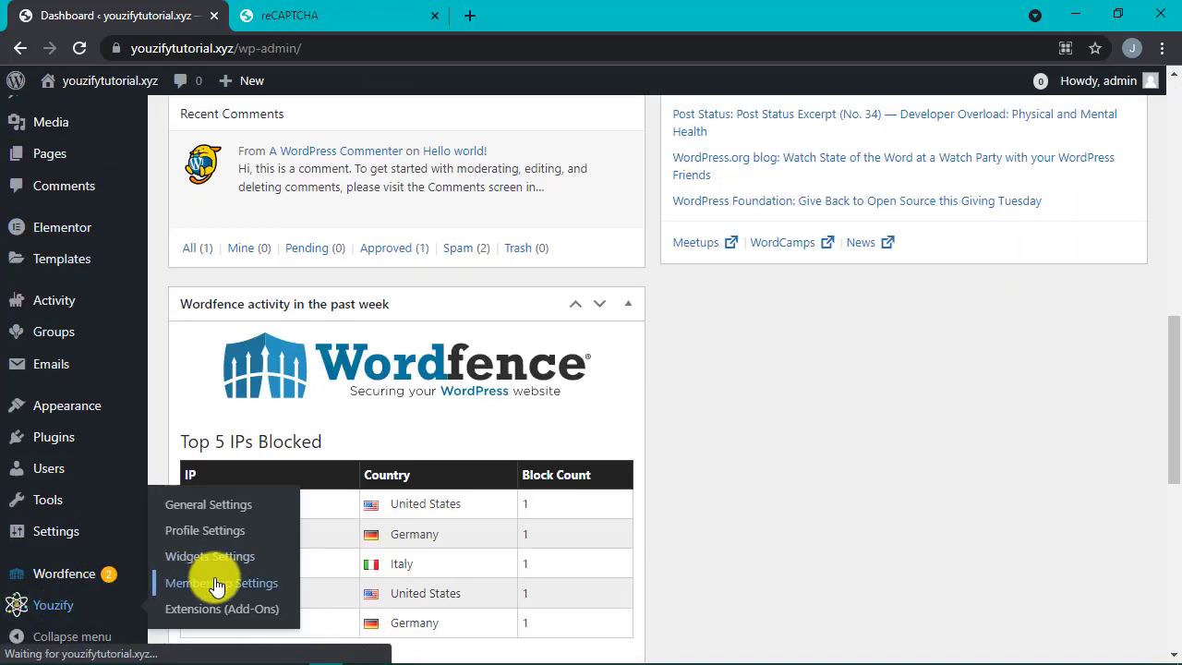
left_click(222, 583)
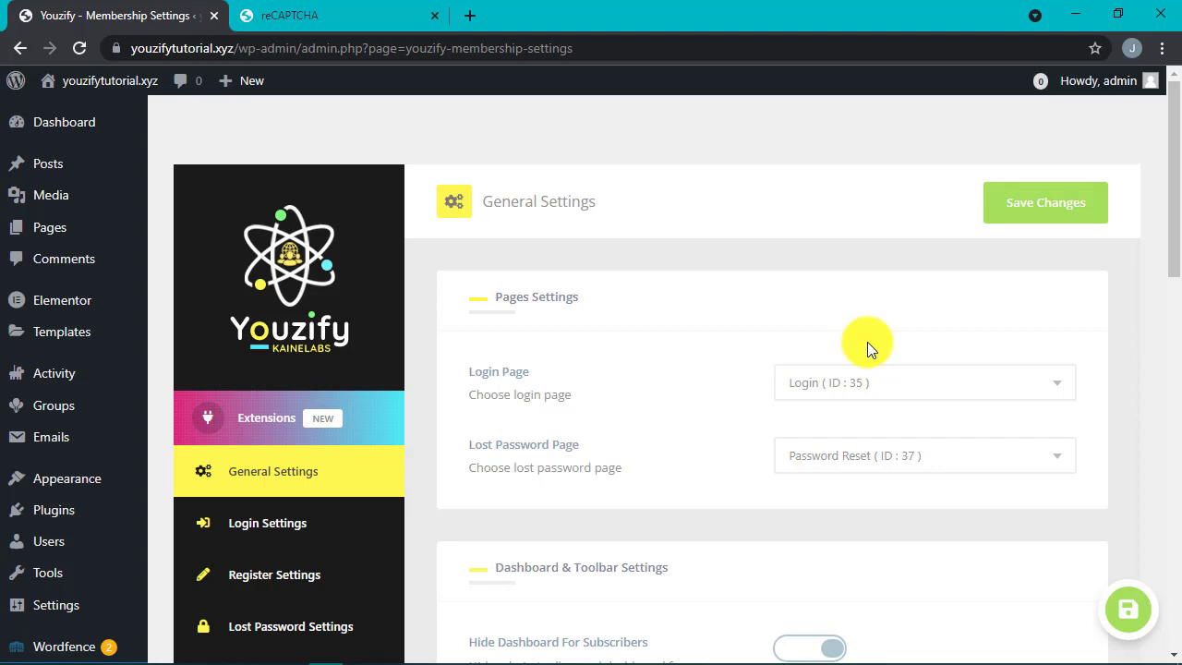
mouse_move(864, 347)
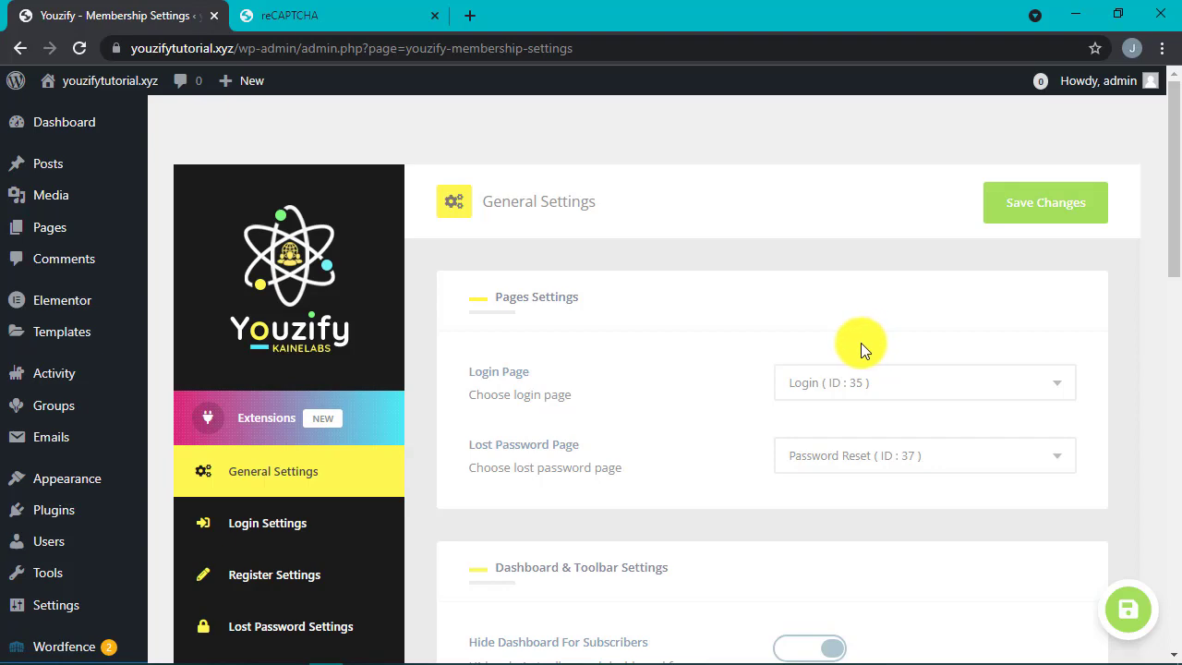
scroll("down", 3)
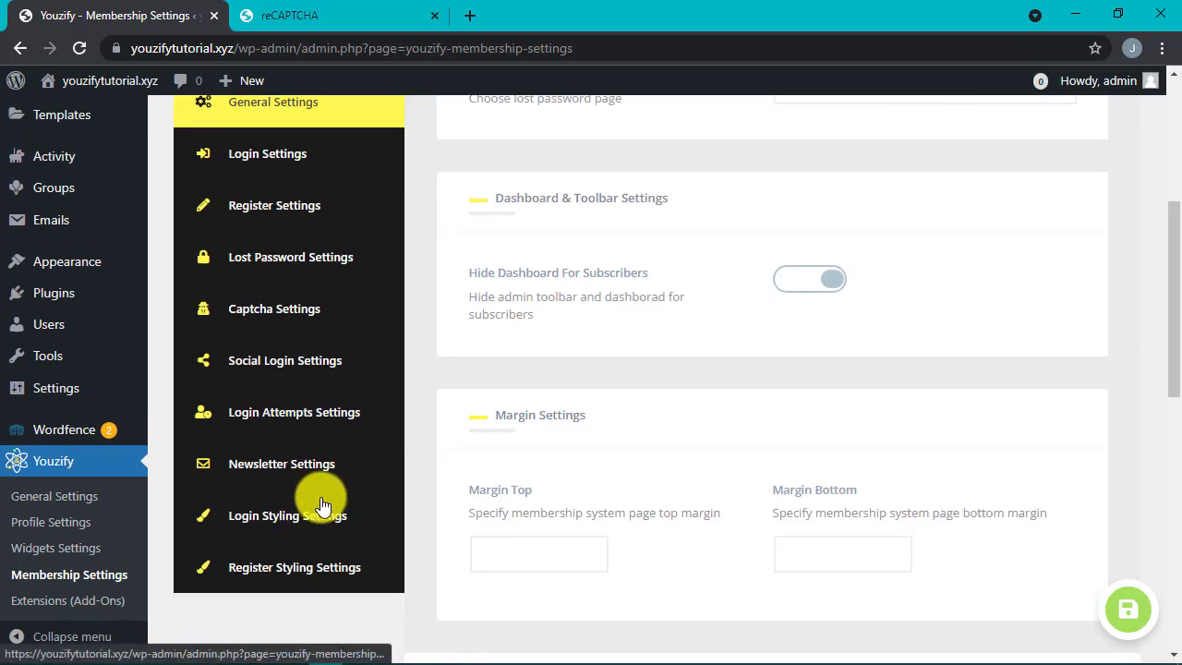
left_click(274, 308)
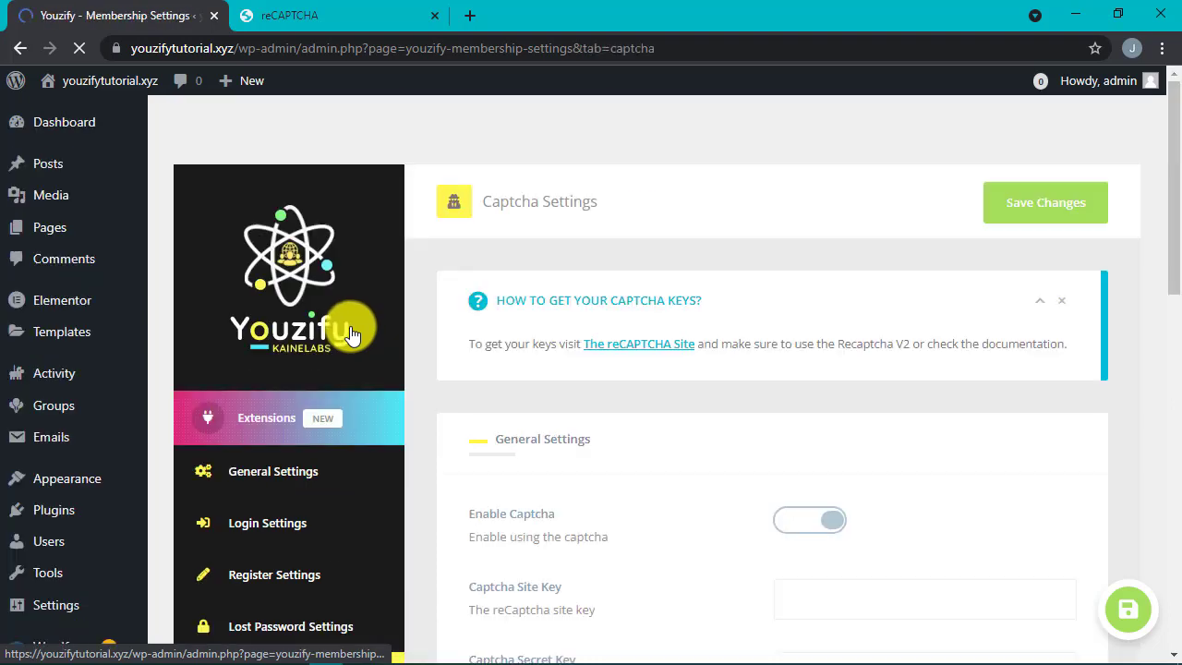
scroll("down", 3)
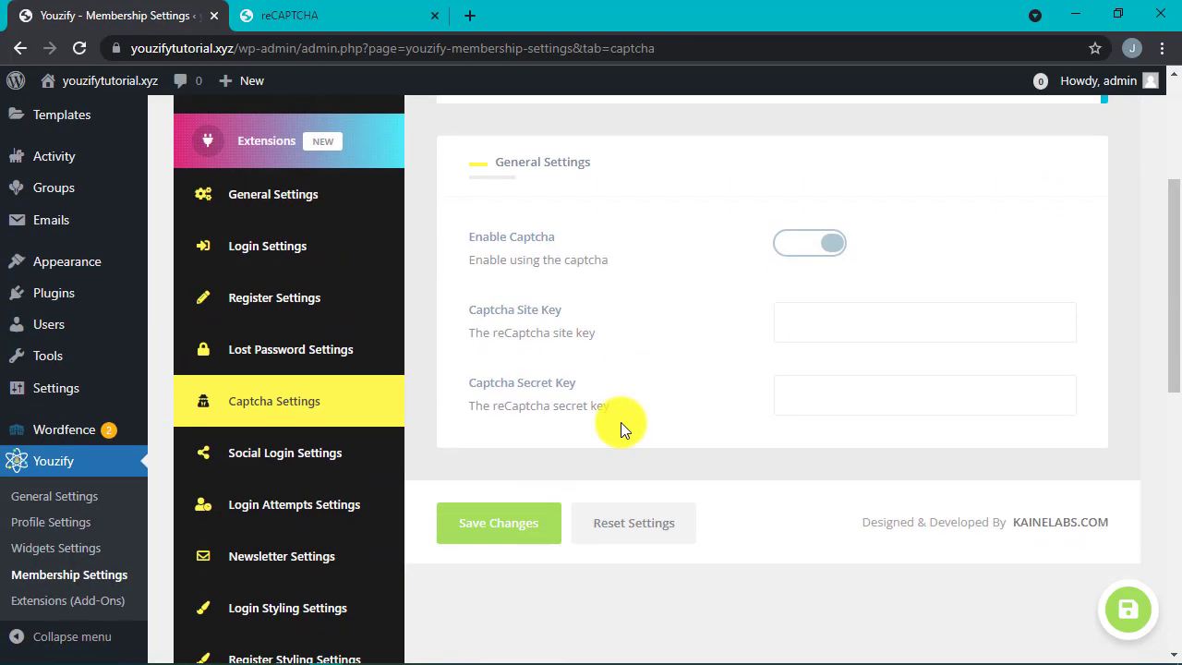
left_click(337, 16)
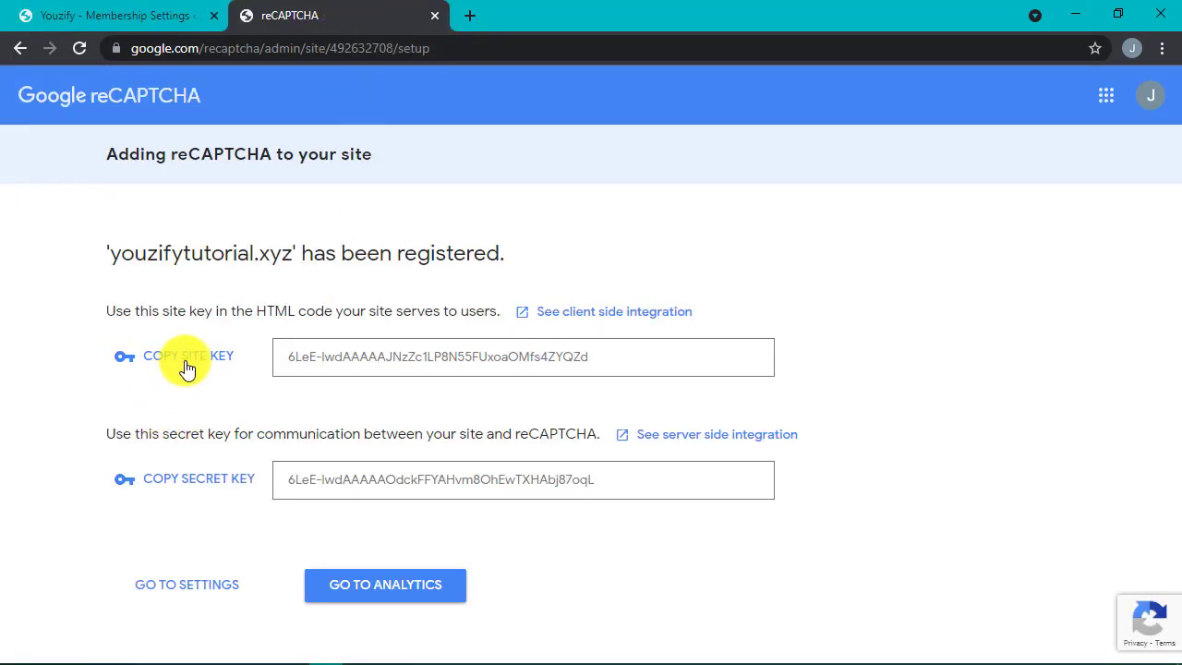
left_click(111, 14)
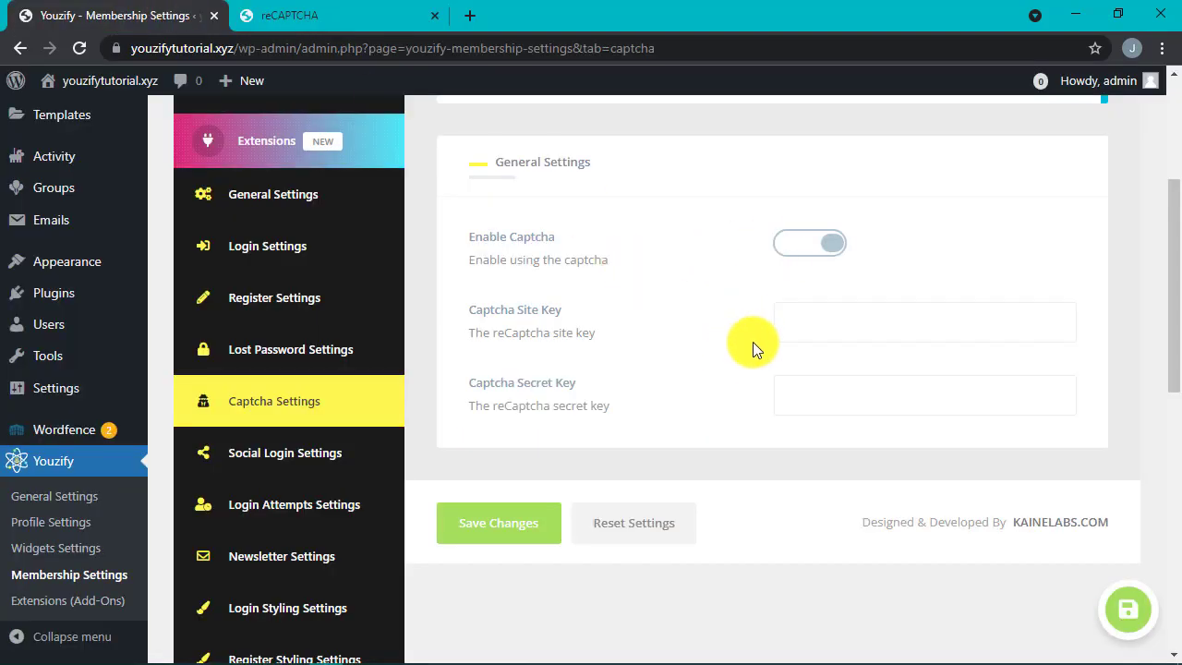
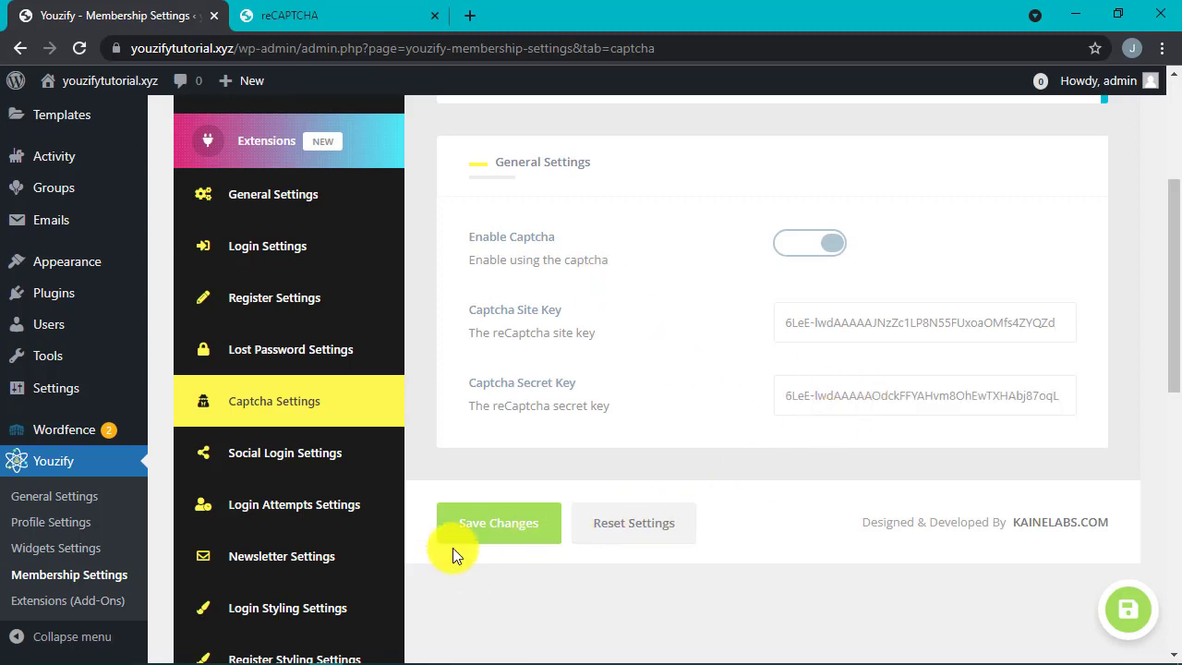
left_click(498, 523)
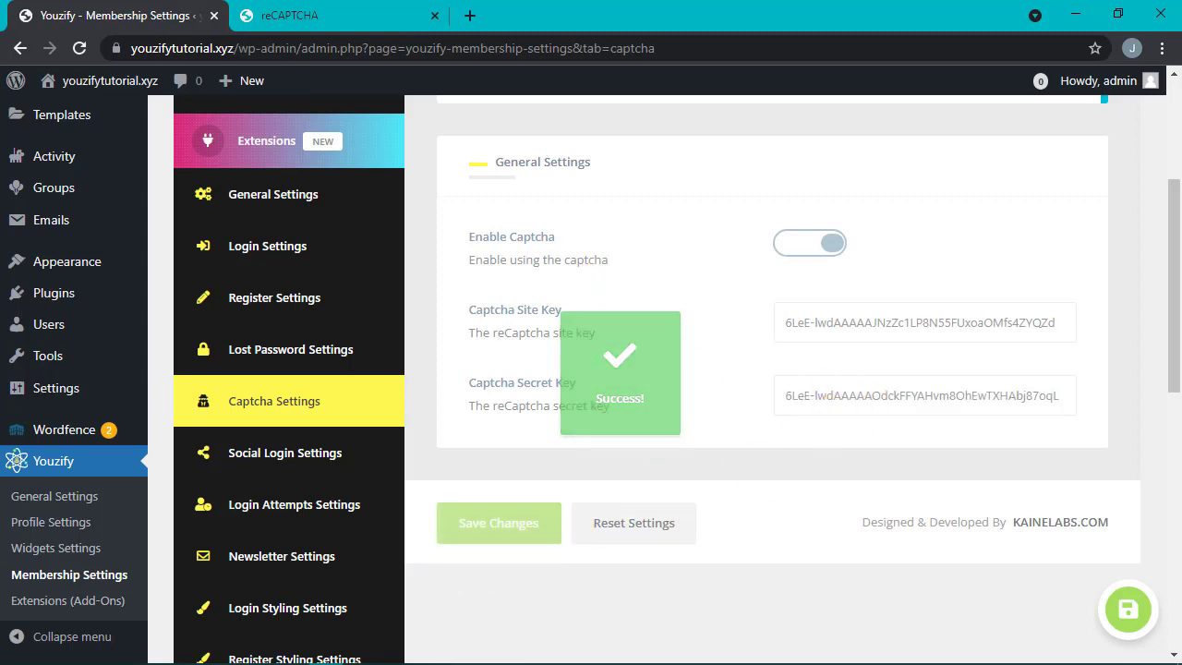
left_click(1098, 81)
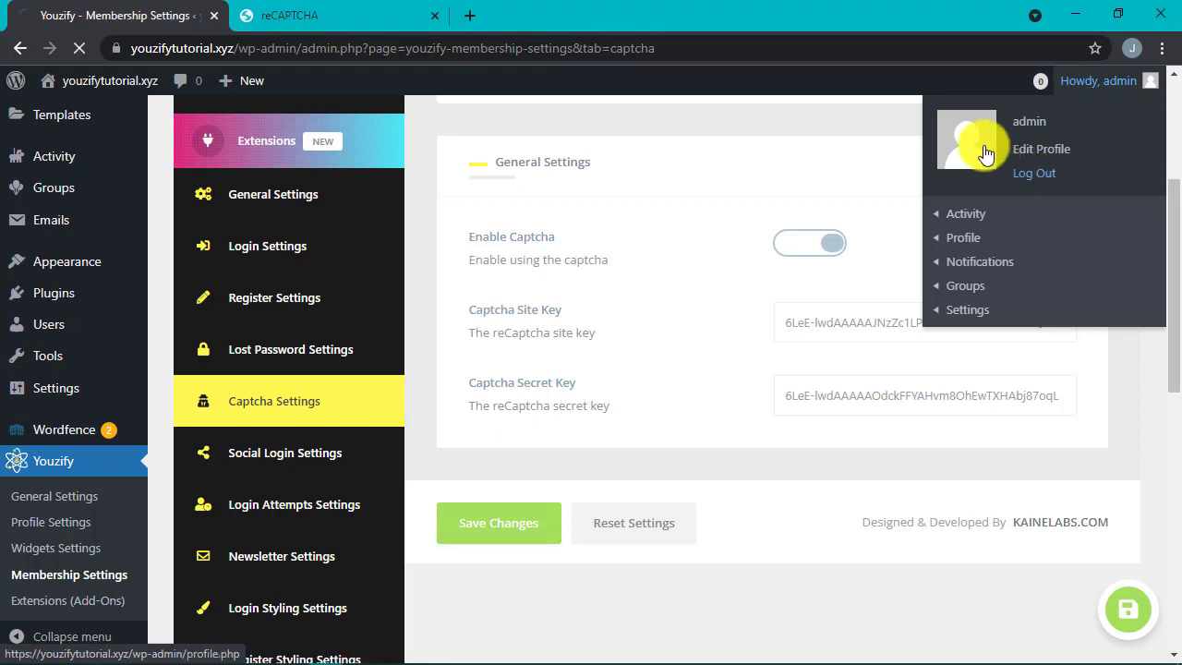
Log out of admin and scroll the registration page to the reCAPTCHA checkbox
left_click(1034, 172)
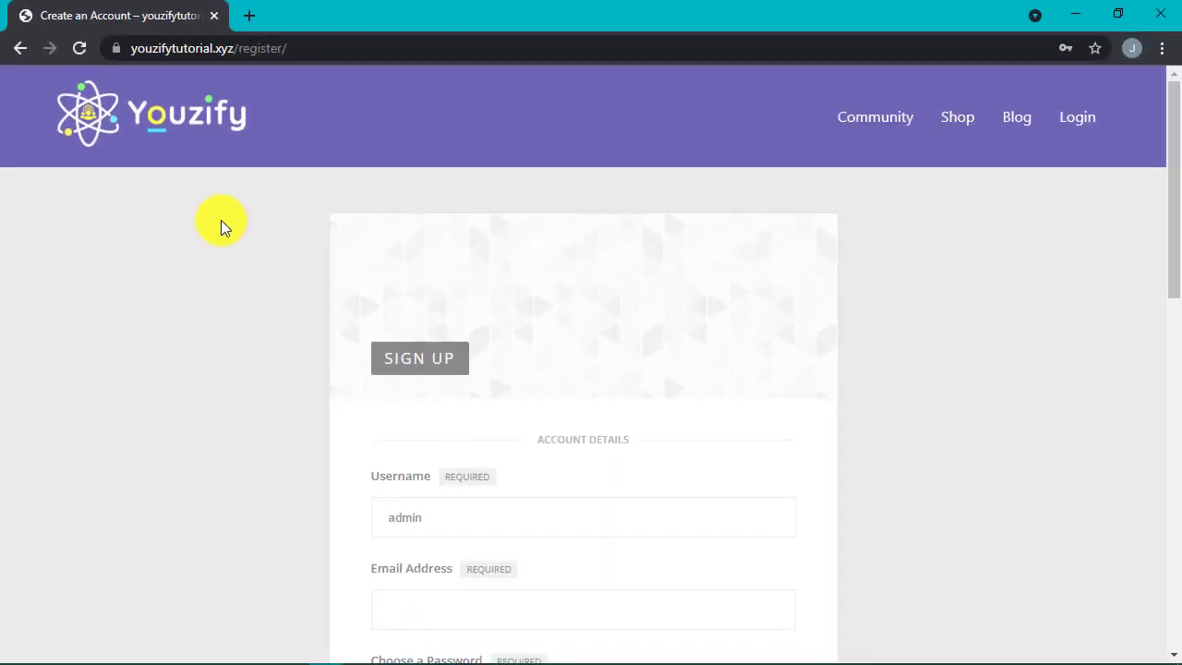
scroll("down", 3)
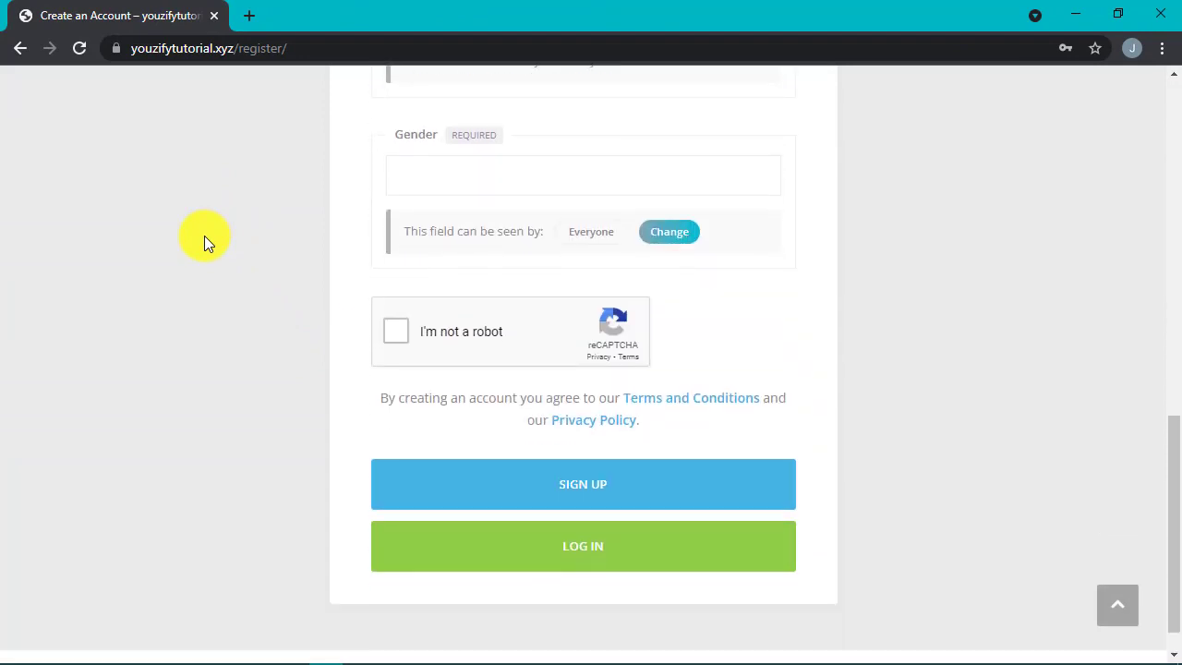